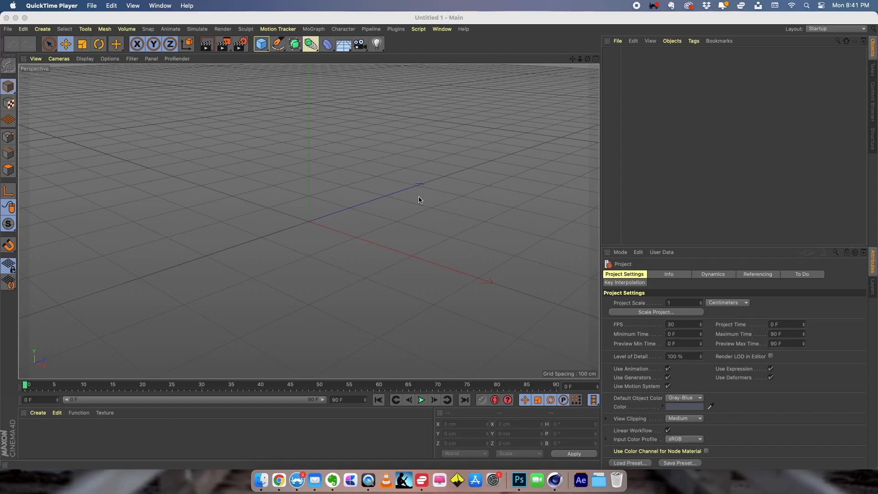
pyautogui.moveTo(14, 33)
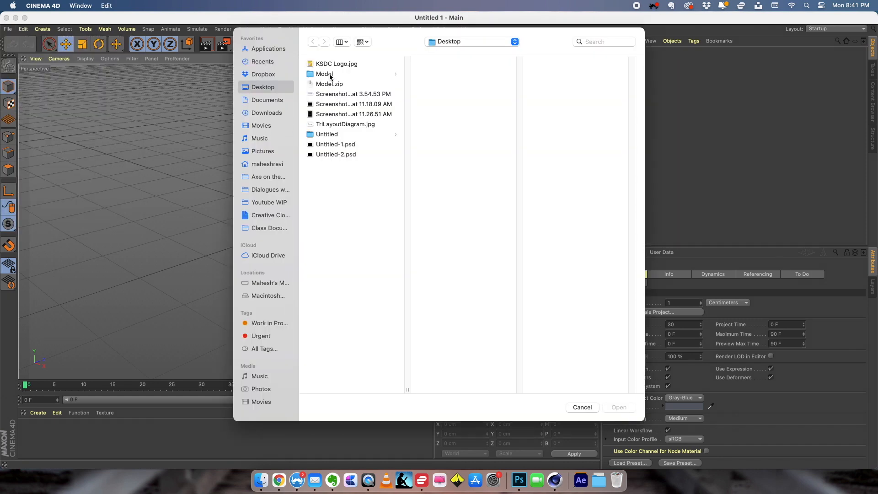
# Step: Import Untitled.obj from the Desktop Model folder with default OBJ import settings
pyautogui.click(325, 74)
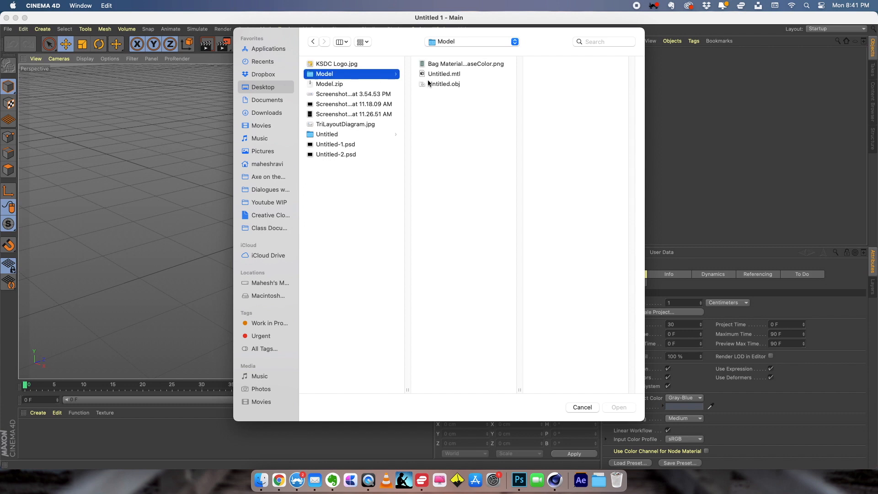
pyautogui.doubleClick(444, 83)
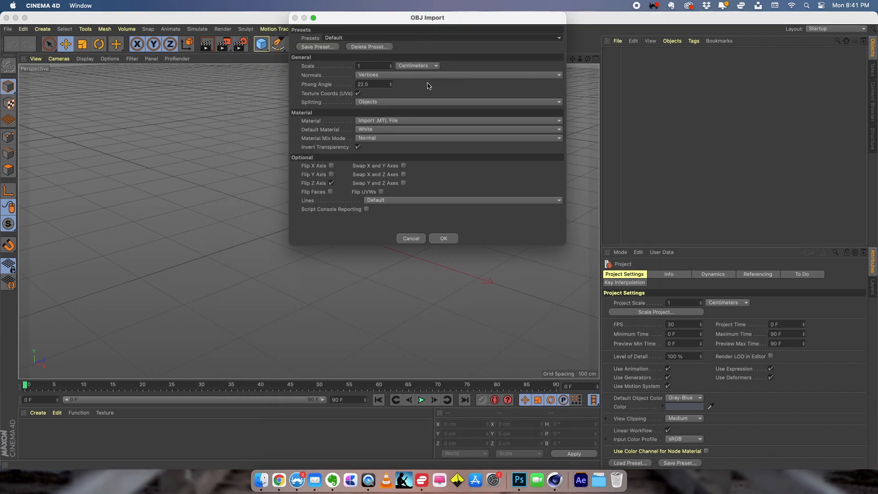
pyautogui.click(444, 238)
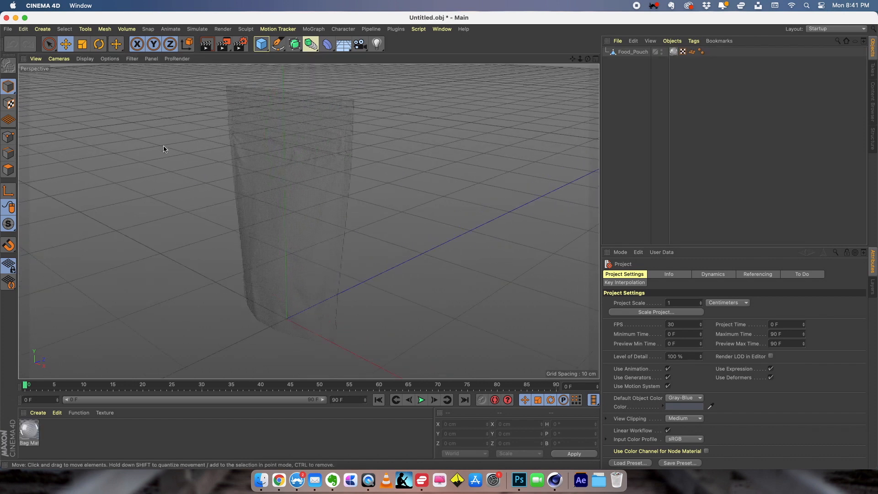
# Step: Select the Food_Pouch object in the Object Manager
pyautogui.click(28, 432)
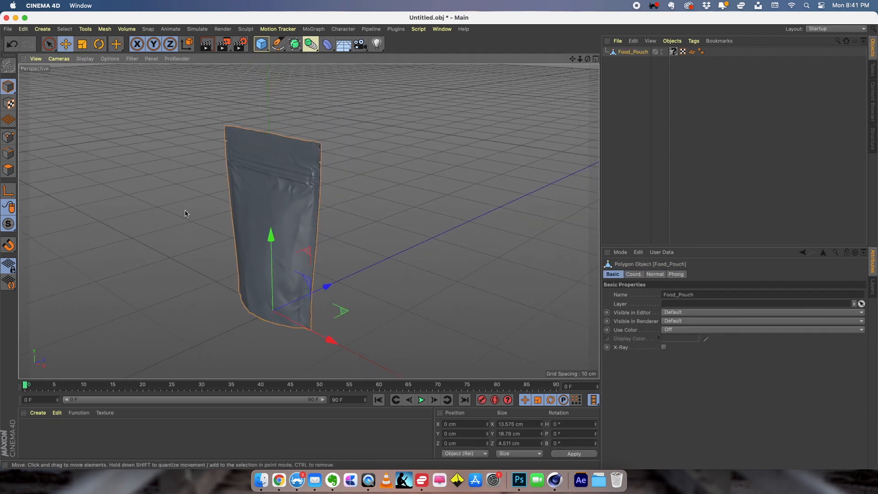
pyautogui.moveTo(251, 217)
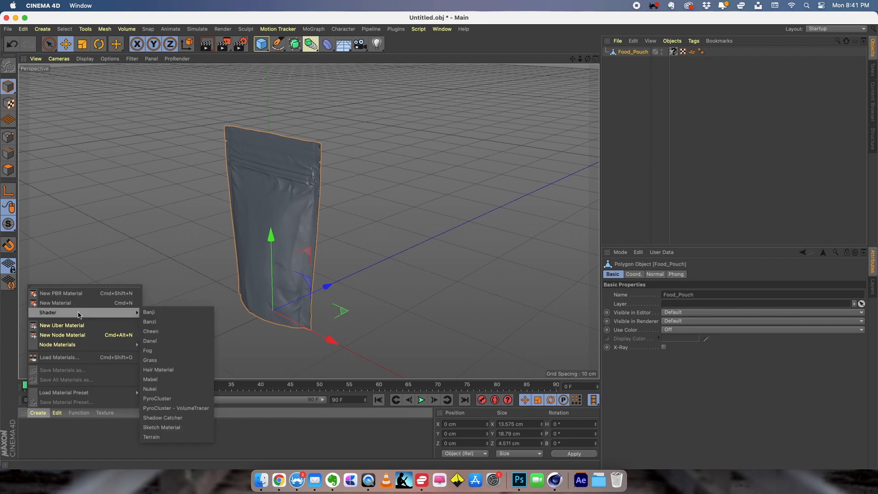
# Step: Create a new material, Mat, and load an image as its colour texture
pyautogui.click(55, 303)
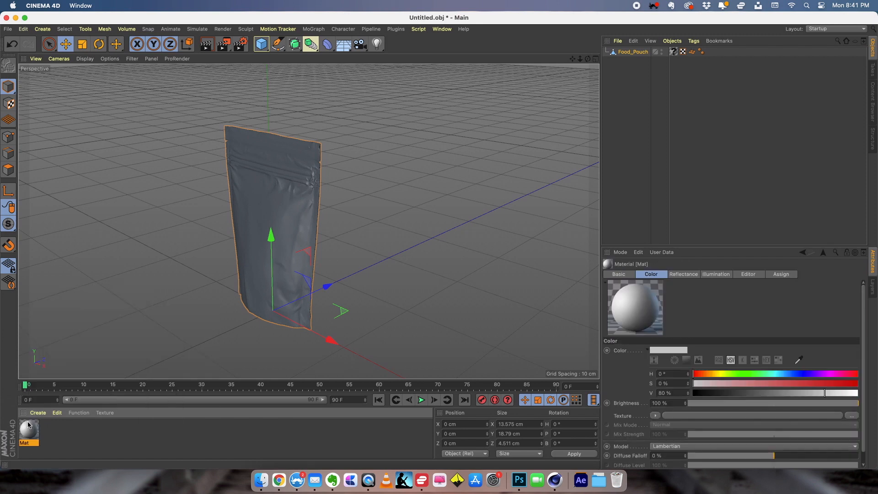
pyautogui.doubleClick(28, 431)
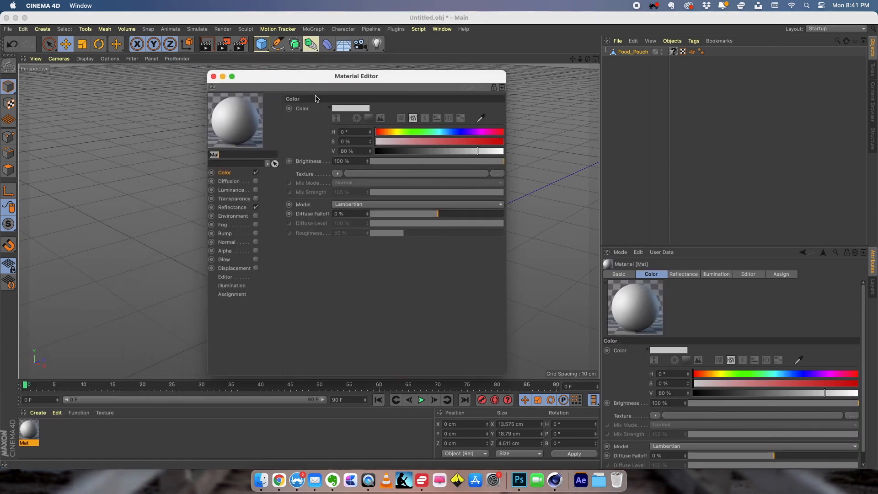
pyautogui.click(337, 173)
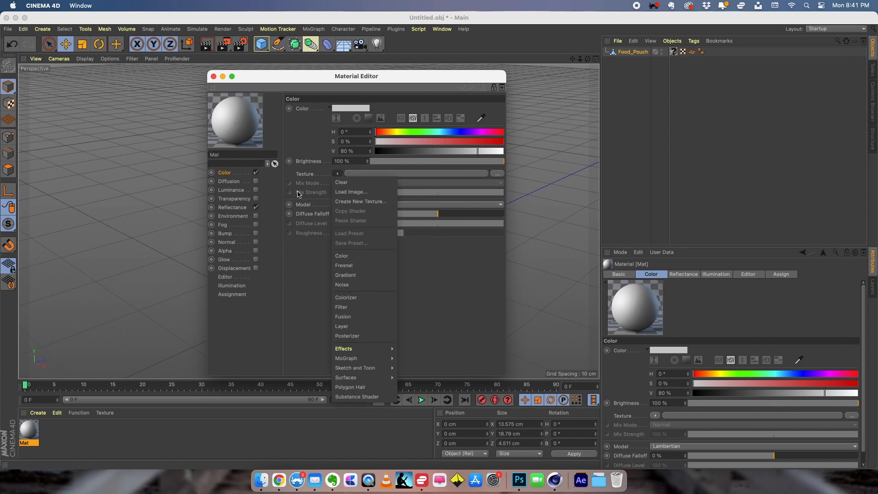
pyautogui.click(352, 191)
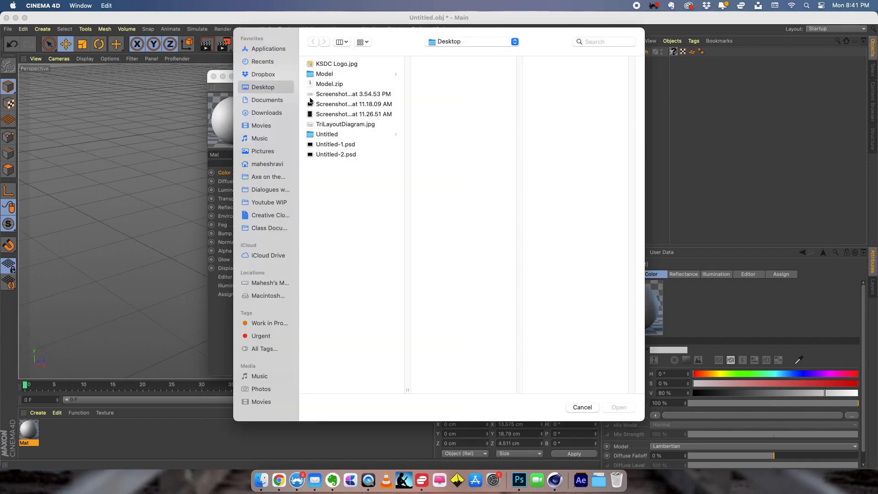
pyautogui.moveTo(327, 99)
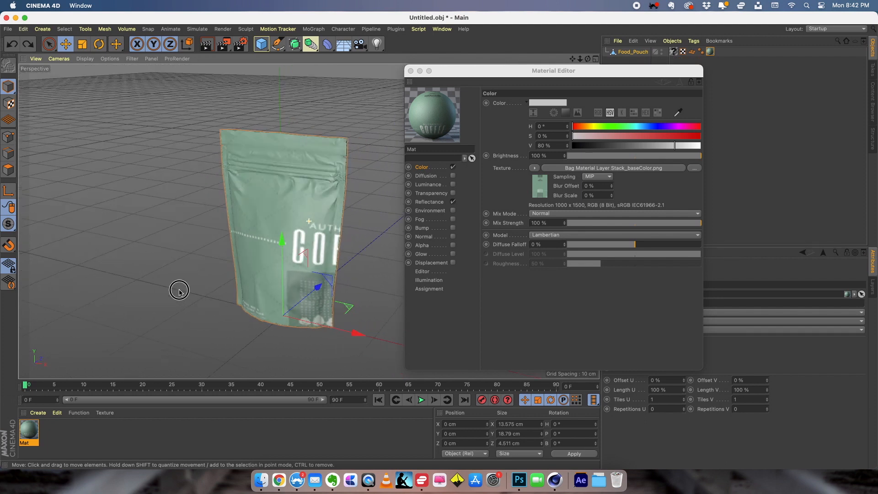
# Step: Close the Material Editor and set texture tiling to Length U 50%, Length V 70%
pyautogui.moveTo(553, 70); pyautogui.dragTo(398, 314)
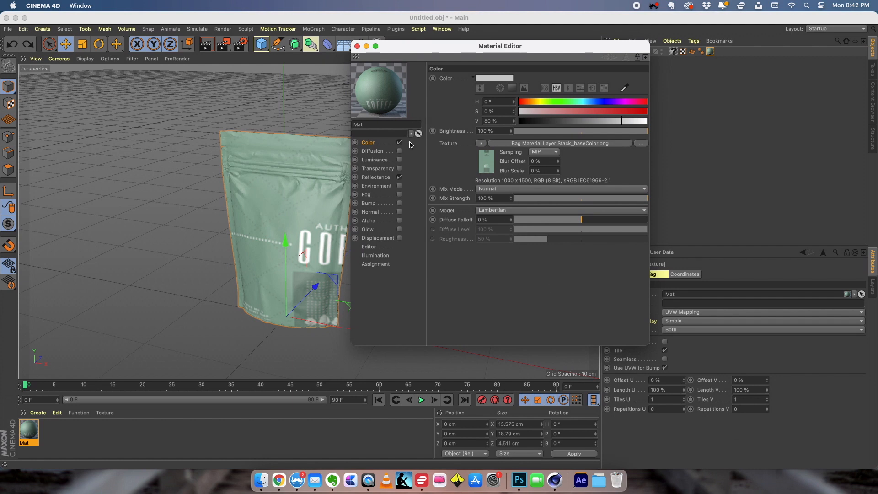
pyautogui.click(355, 46)
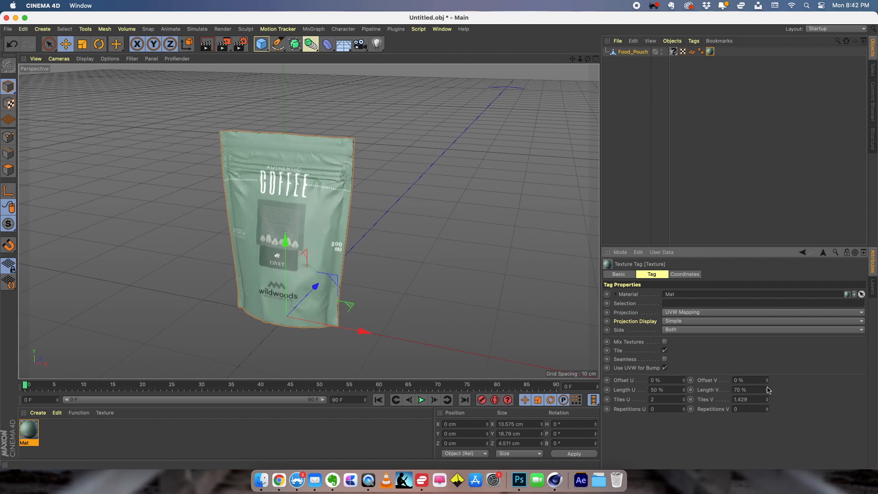
pyautogui.moveTo(767, 390); pyautogui.dragTo(767, 387)
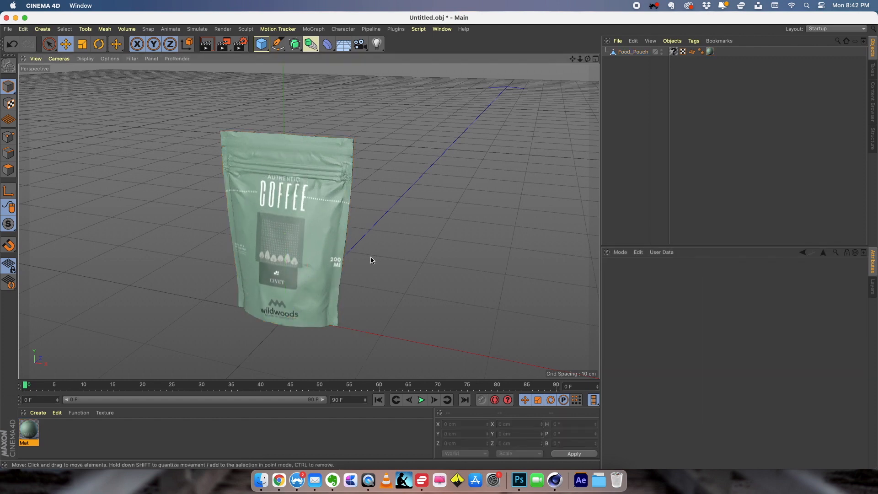
pyautogui.moveTo(370, 260); pyautogui.dragTo(401, 277)
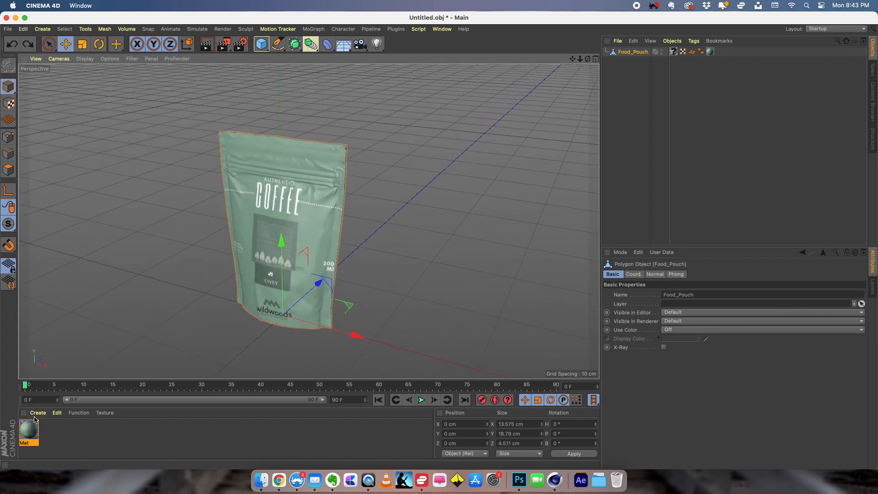
# Step: Add a GGX reflectance layer to Mat with Additive attenuation
pyautogui.doubleClick(28, 431)
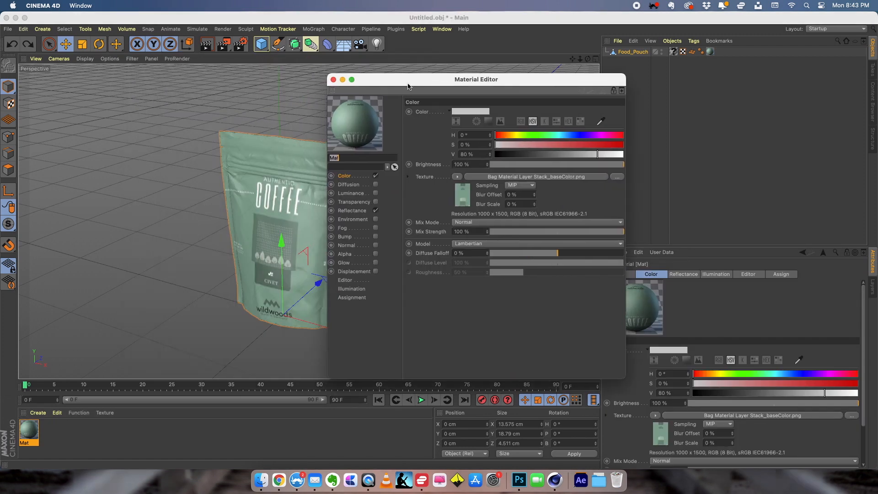
pyautogui.click(352, 210)
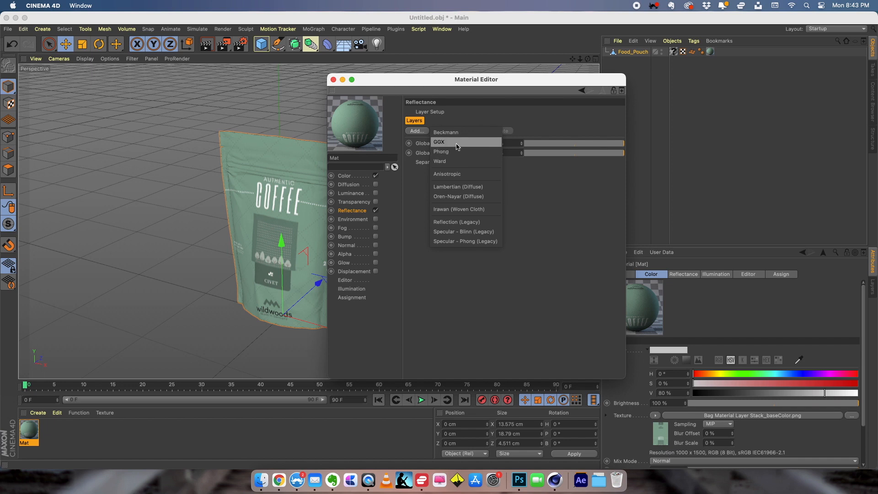
pyautogui.click(440, 141)
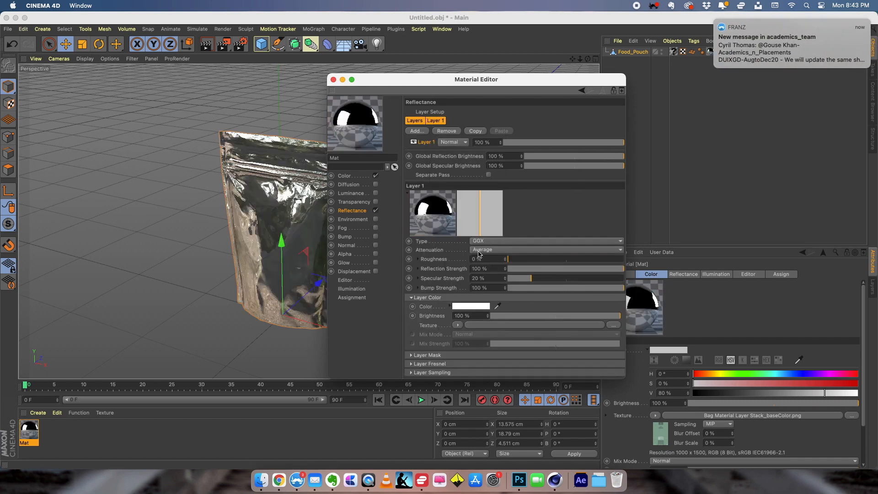
pyautogui.moveTo(501, 243)
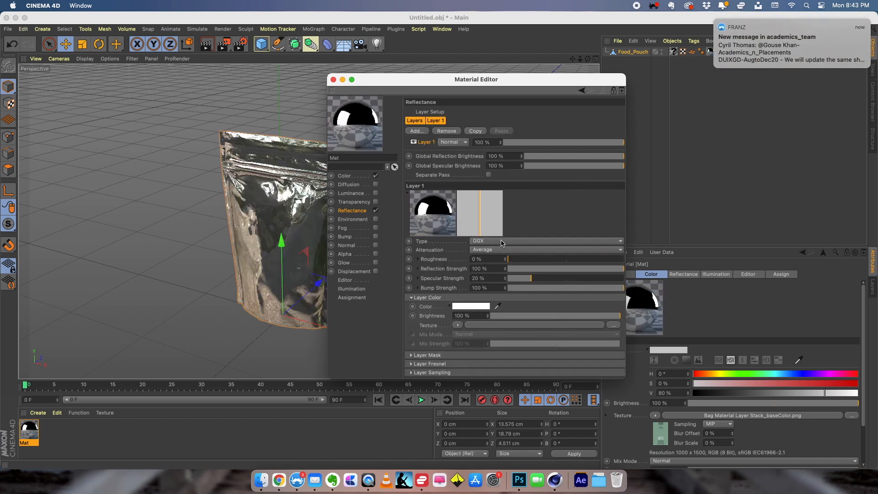
pyautogui.click(547, 249)
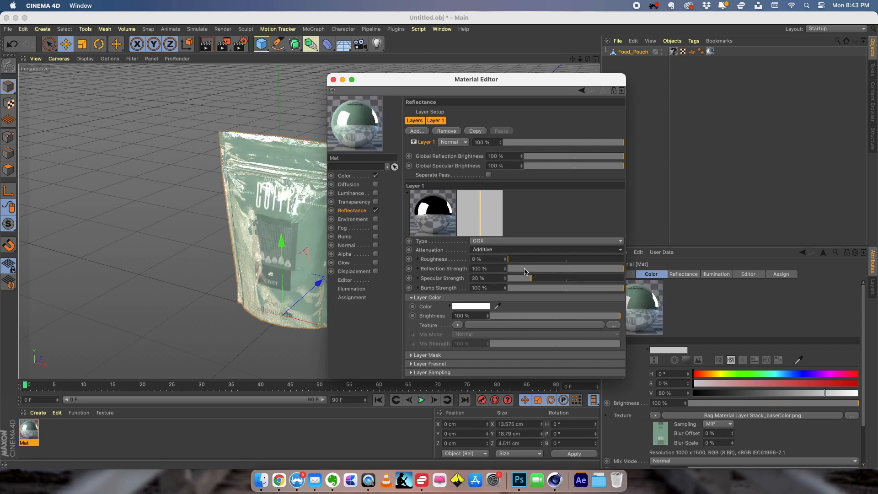
# Step: Lower the GGX reflection strength to 10% and close the Material Editor
pyautogui.moveTo(530, 269); pyautogui.dragTo(529, 268)
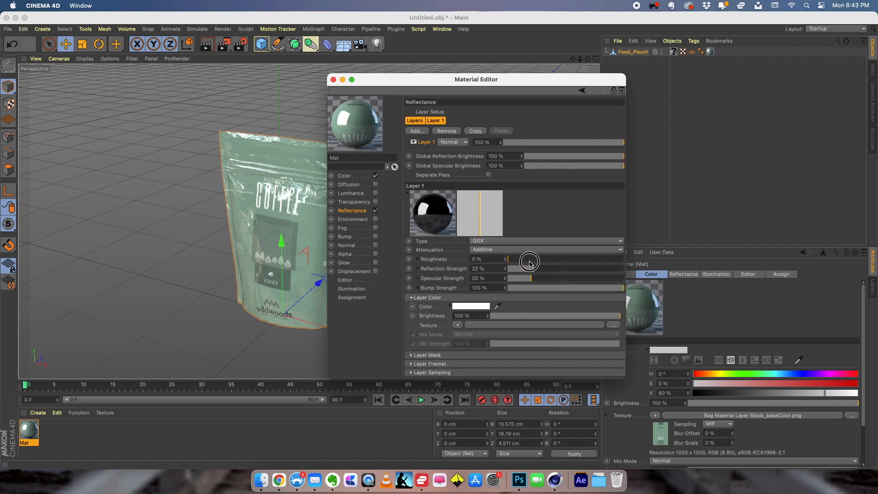
pyautogui.moveTo(529, 268); pyautogui.dragTo(515, 268)
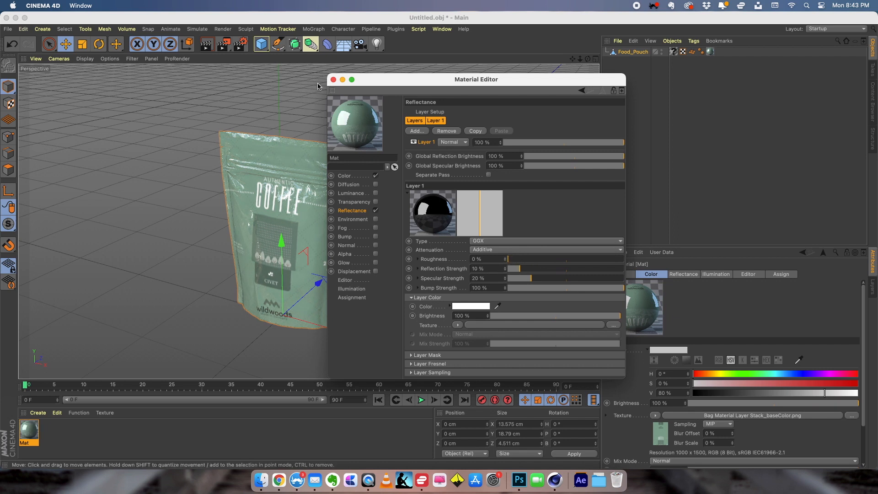
pyautogui.click(333, 79)
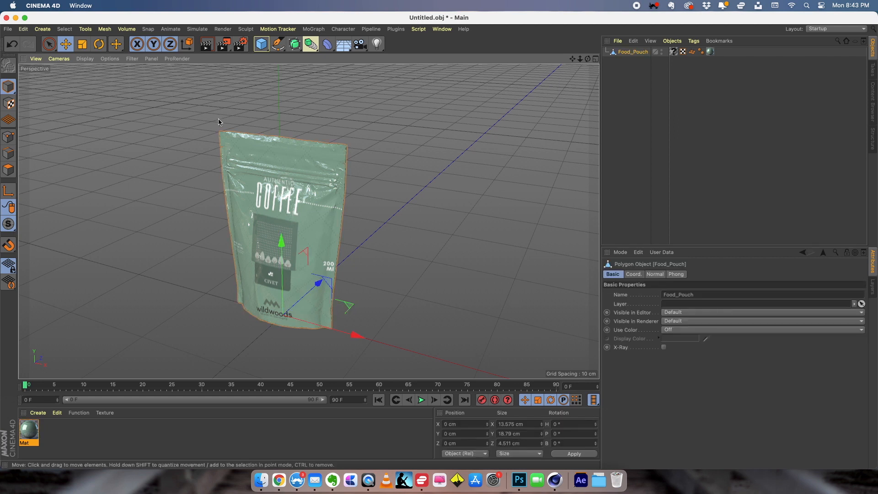
pyautogui.moveTo(178, 153)
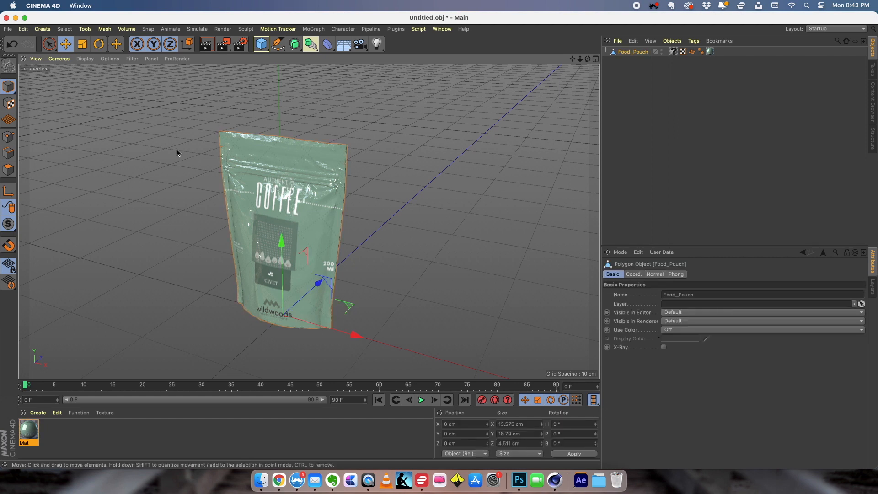
# Step: Start an FBX export of the scene
pyautogui.click(8, 29)
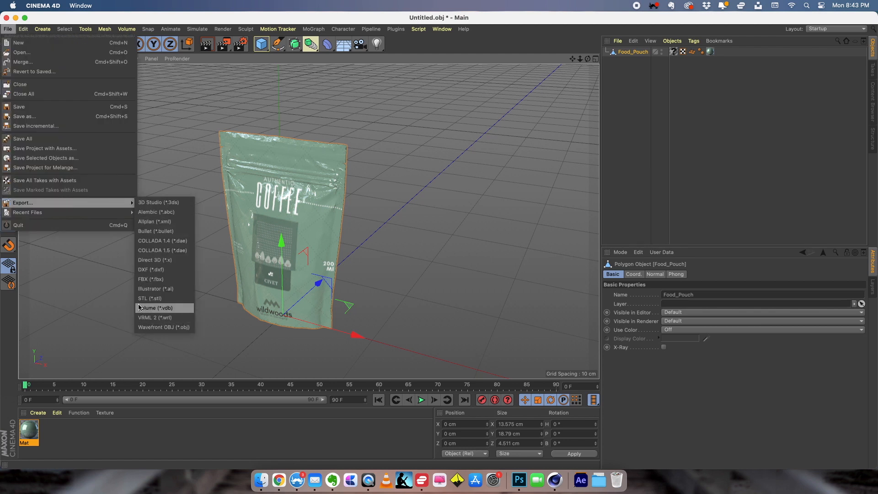
pyautogui.moveTo(158, 203)
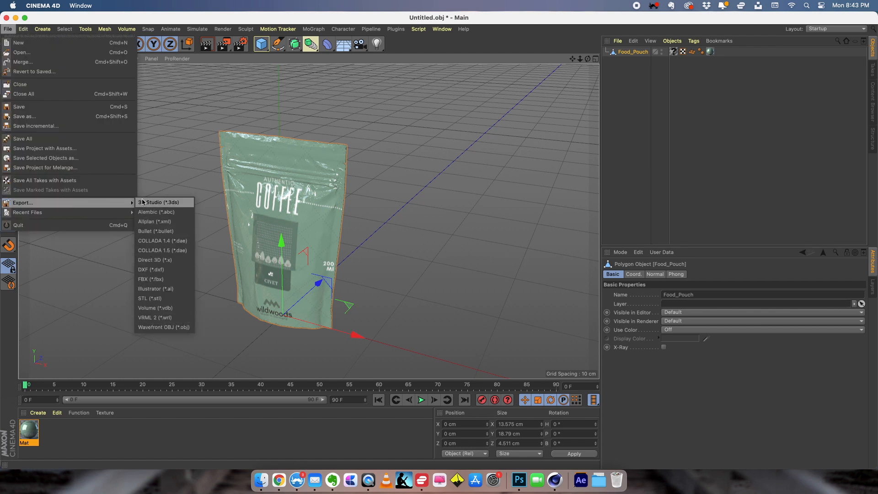
pyautogui.moveTo(152, 279)
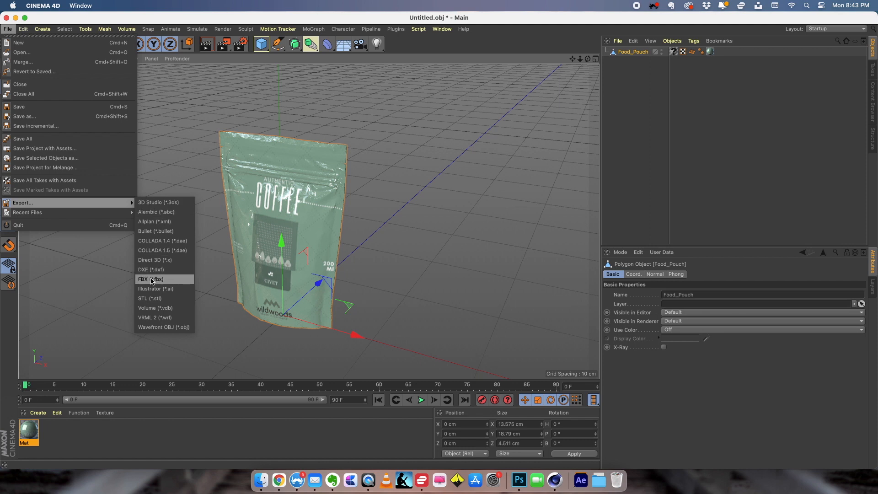
pyautogui.click(151, 279)
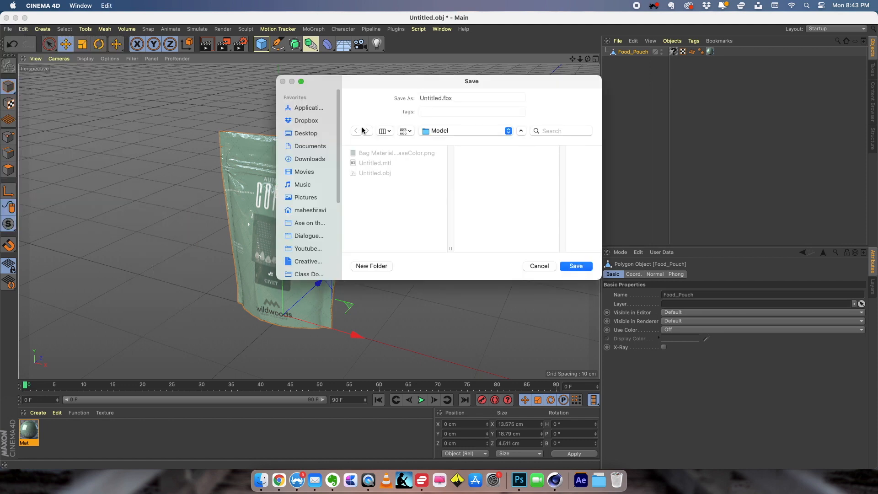
pyautogui.click(472, 97)
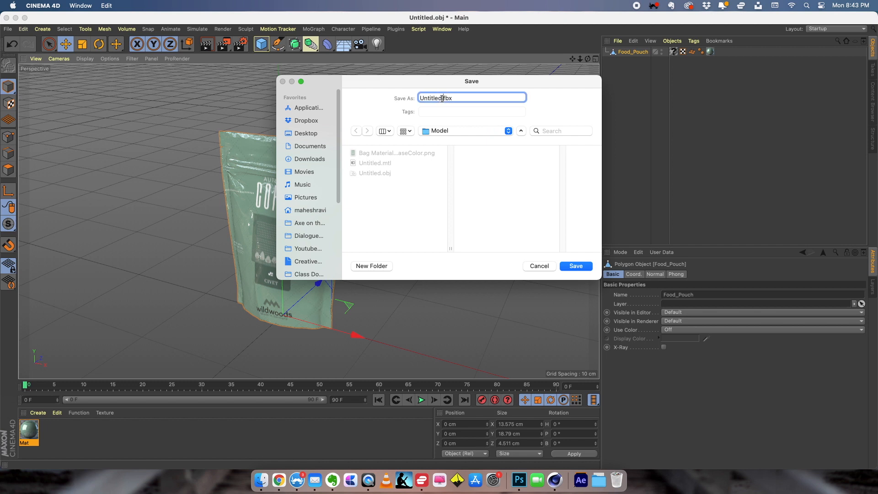
# Step: Save the export as Model.fbx on the Desktop, accepting default FBX settings
pyautogui.doubleClick(434, 97)
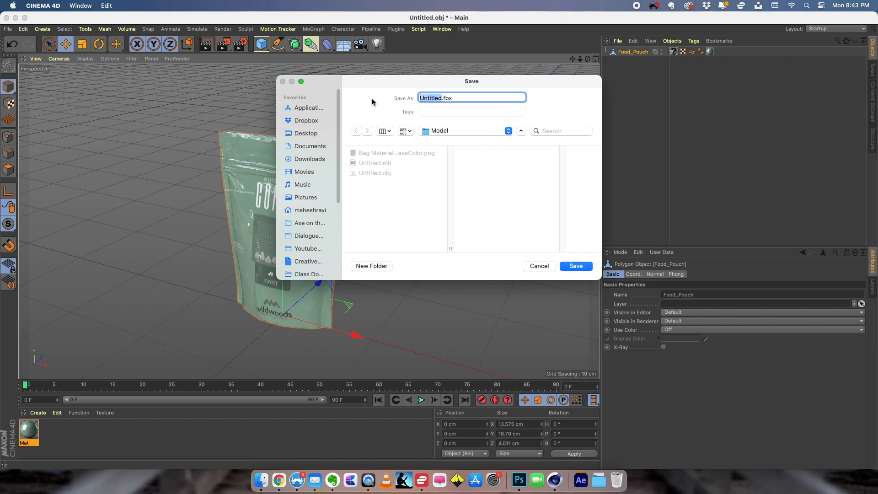
pyautogui.click(575, 265)
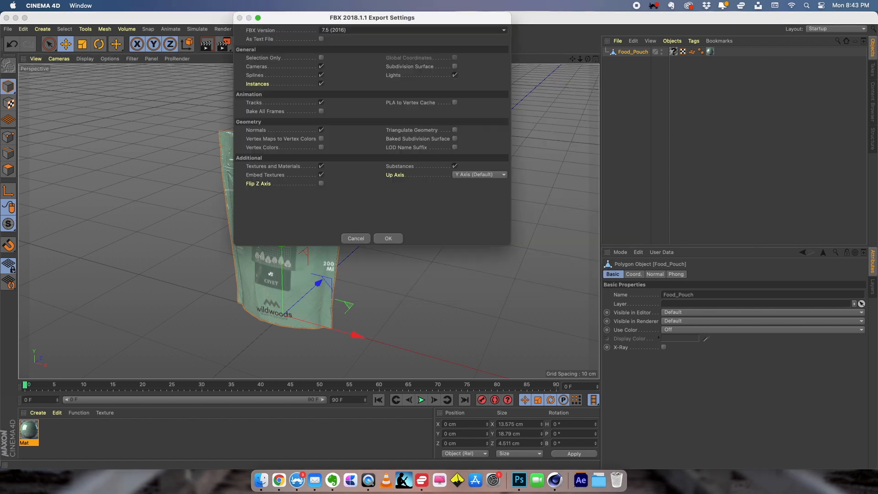
pyautogui.click(387, 238)
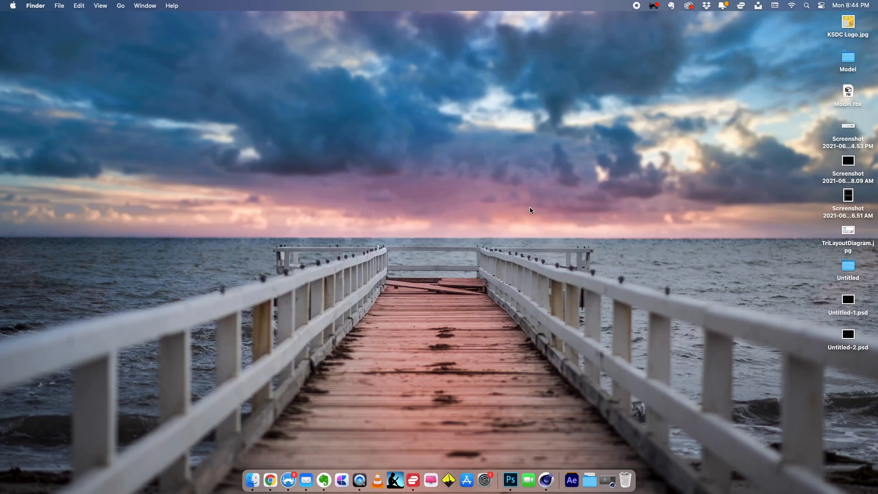
# Step: Launch Chrome from the Dock and search for 'augment'
pyautogui.click(270, 480)
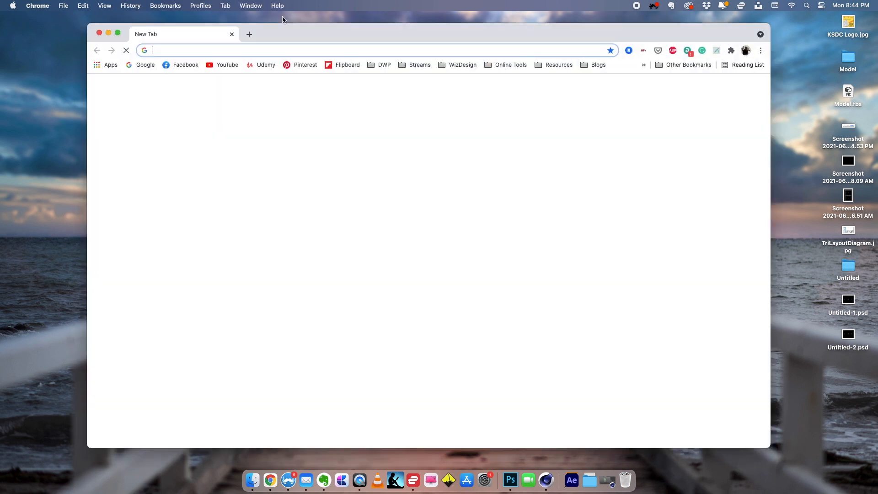
pyautogui.write('augment.com/en/articles/2640646-3d-model-guidelines')
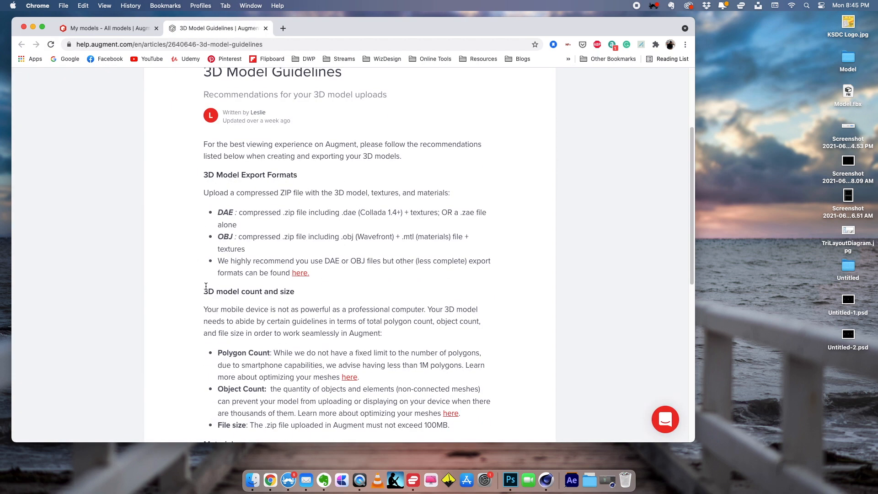
pyautogui.scroll(-3)
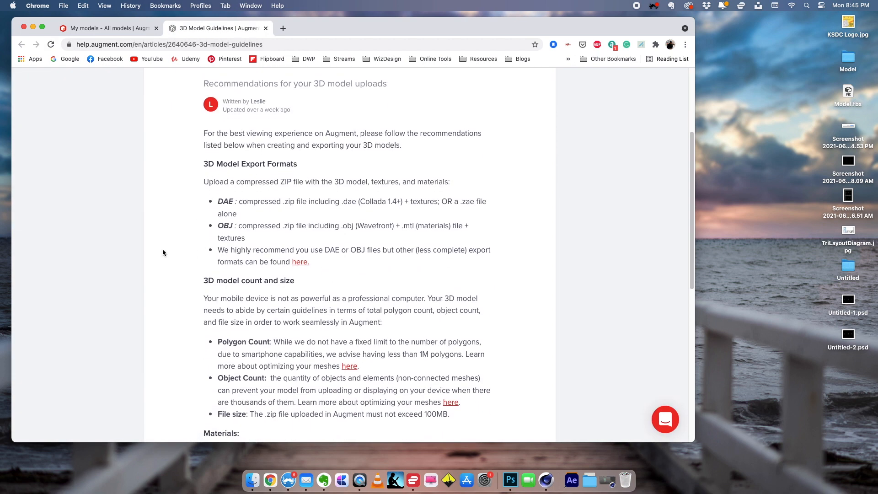
pyautogui.scroll(-3)
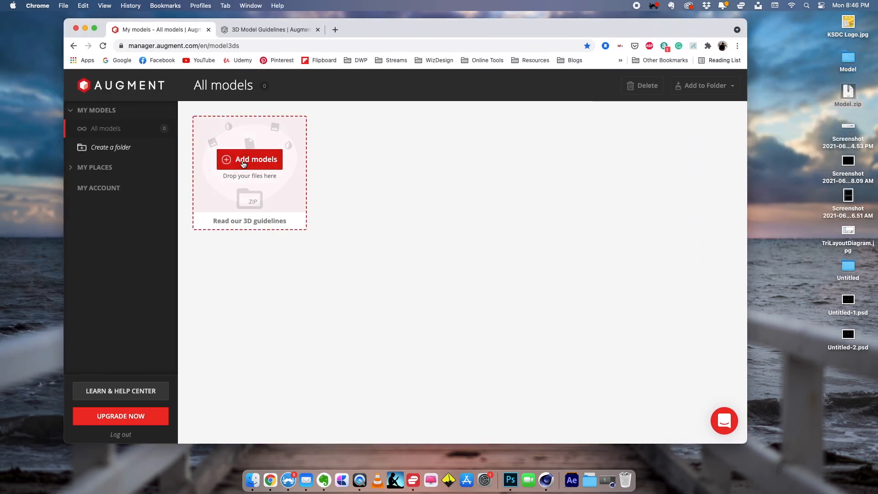
# Step: Upload the zipped pouch model and set its measurement unit
pyautogui.click(249, 159)
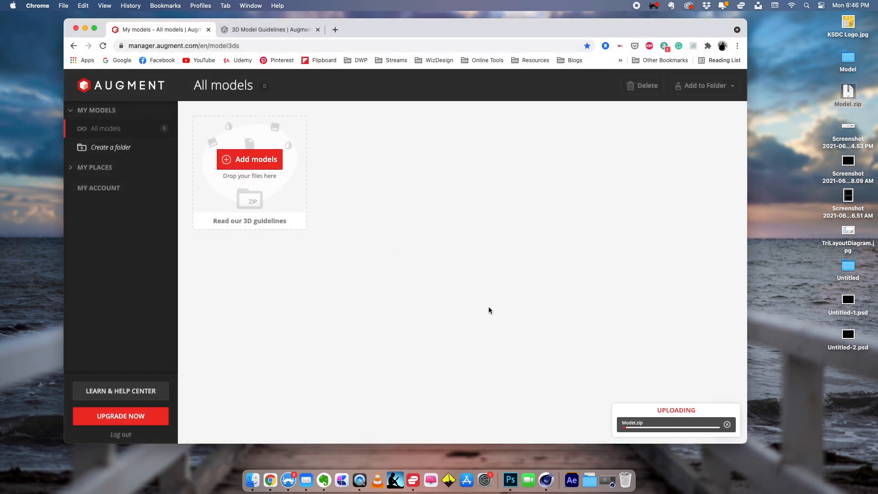
pyautogui.moveTo(445, 286)
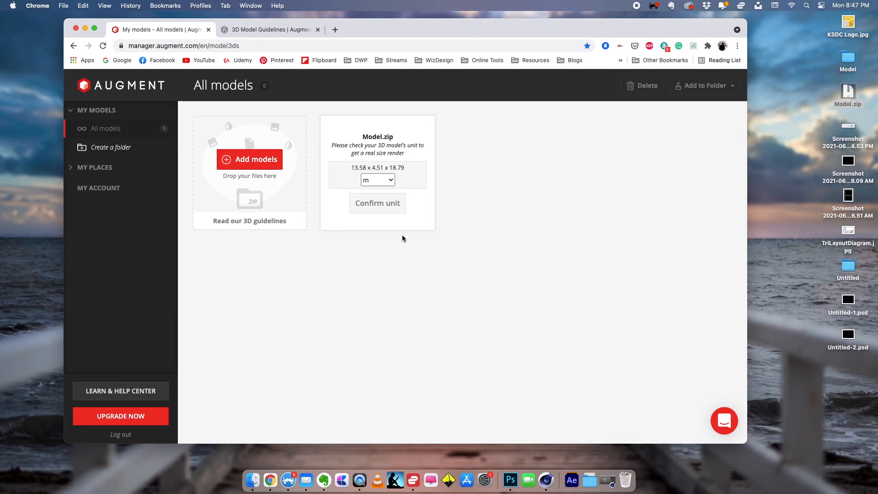
pyautogui.moveTo(382, 179)
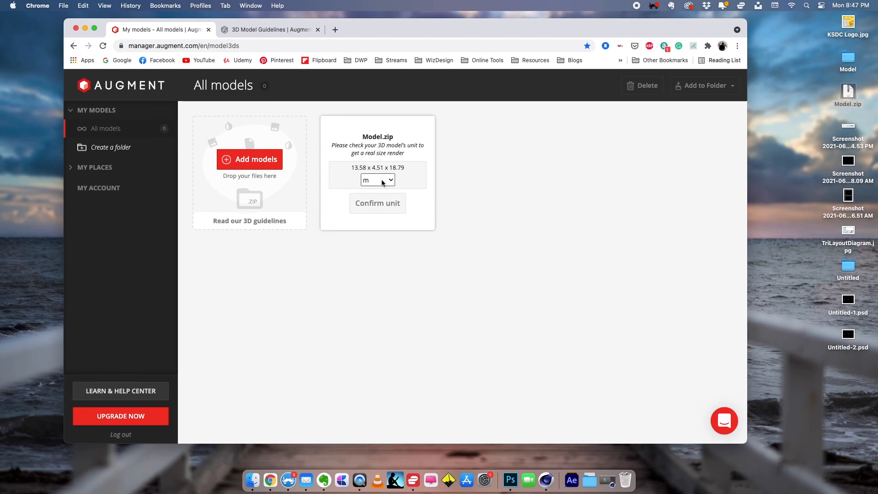
pyautogui.click(378, 180)
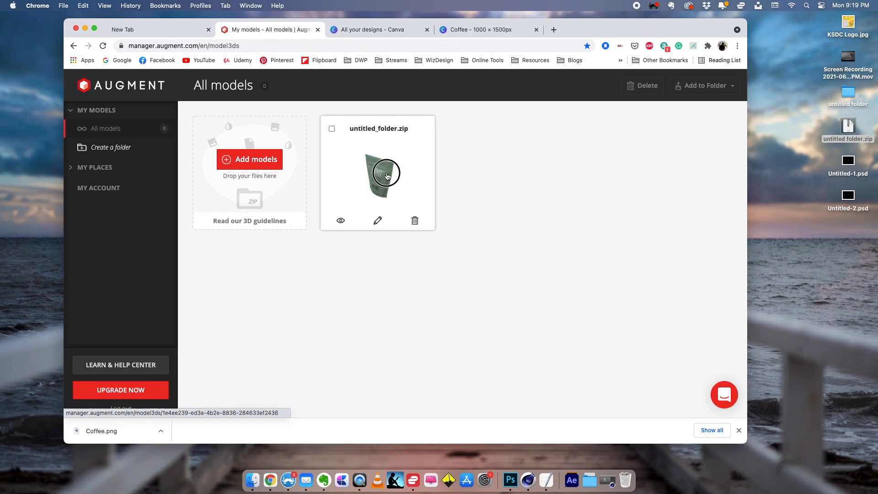
# Step: Open the pouch model page, load the 3D preview, and rotate to the front
pyautogui.click(384, 175)
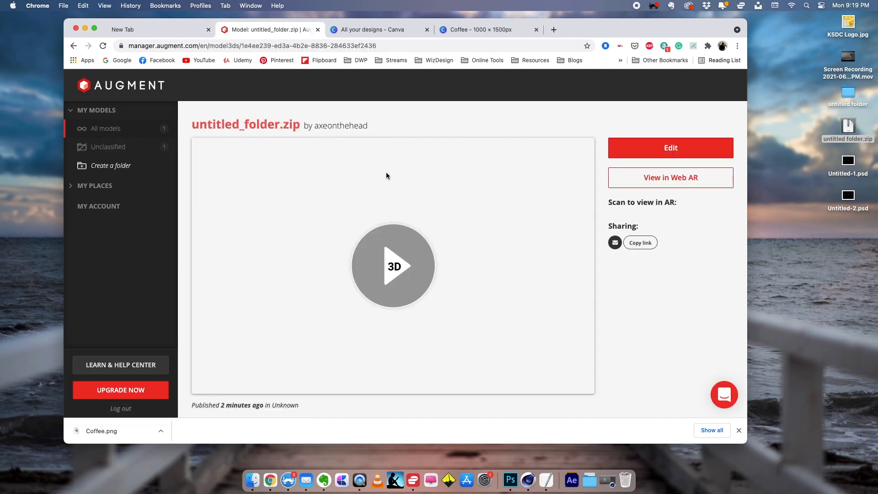
pyautogui.click(394, 266)
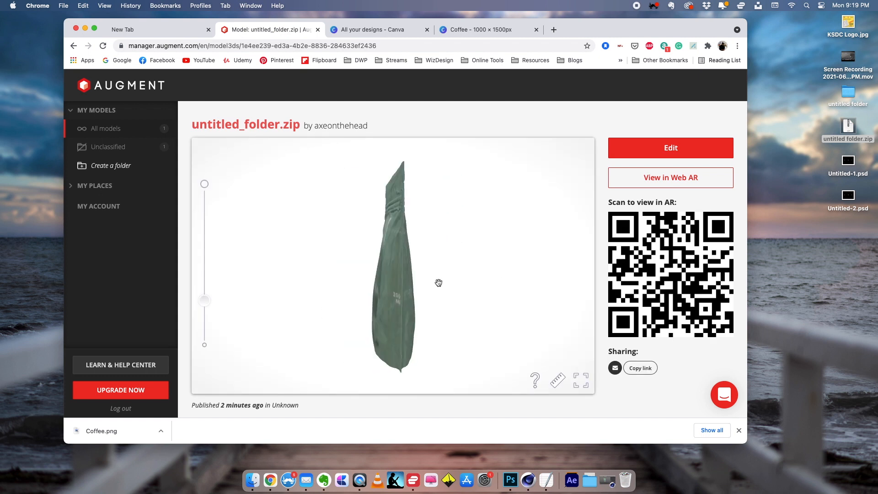
pyautogui.moveTo(439, 283); pyautogui.dragTo(479, 234)
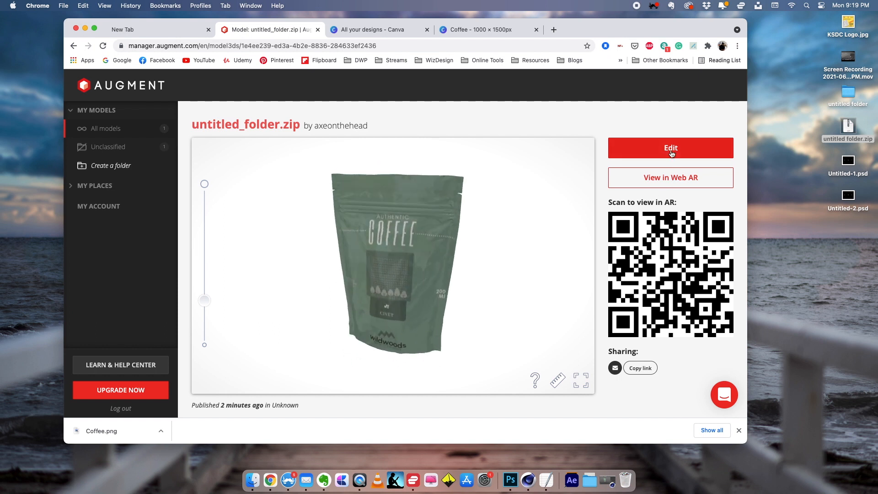
# Step: Edit the pouch model and view its dimension and scale settings under 3D Settings
pyautogui.click(671, 148)
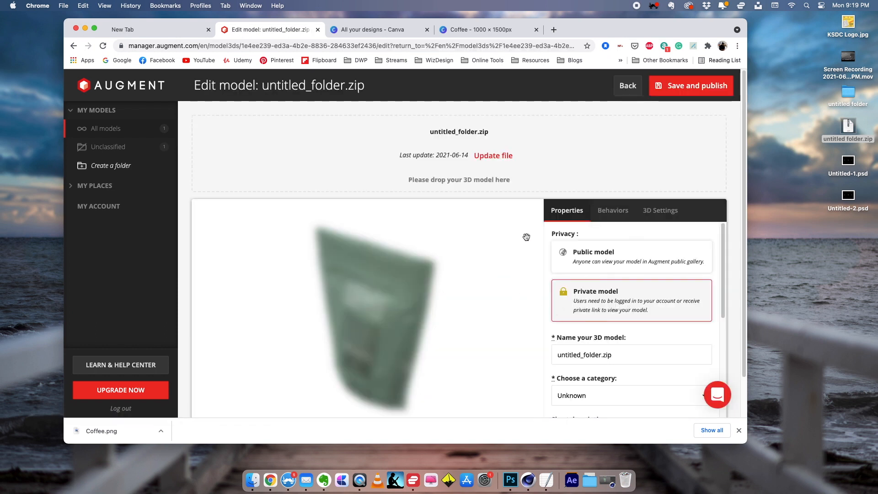
pyautogui.scroll(-3)
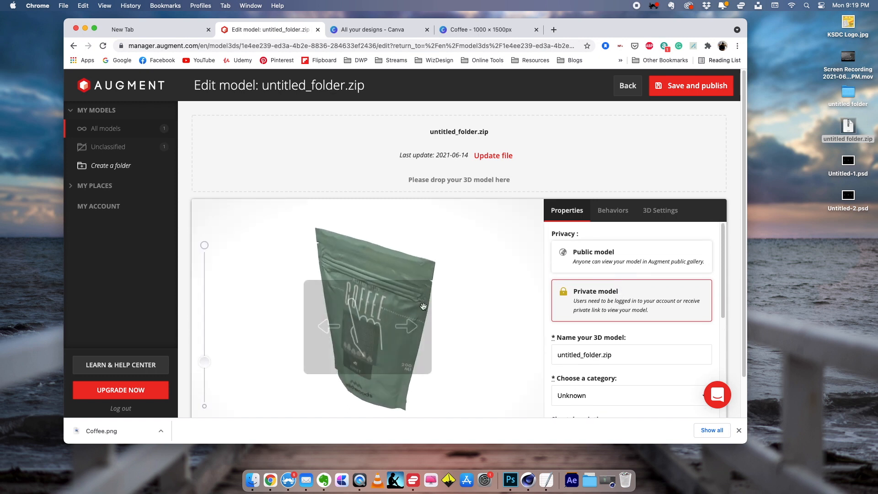
pyautogui.click(659, 210)
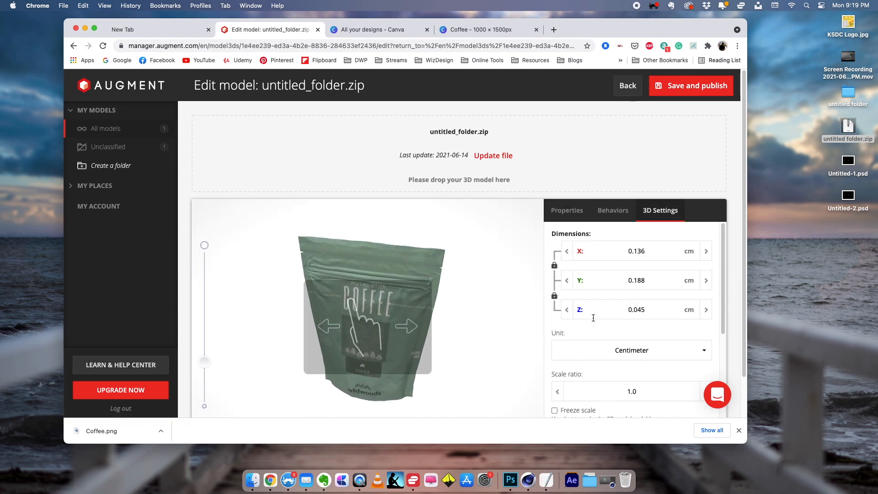
pyautogui.scroll(-3)
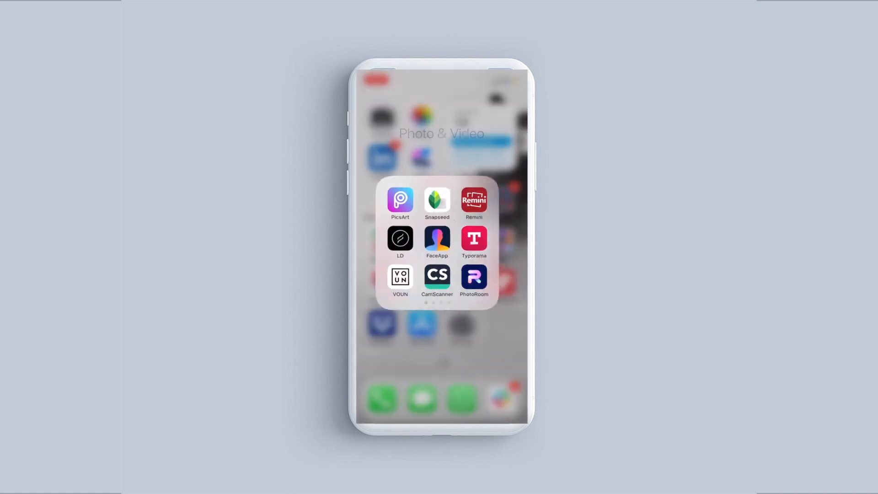
# Step: Open the All models collection in Augment and place the coffee pouch on the floor by the door
pyautogui.hscroll(-3)
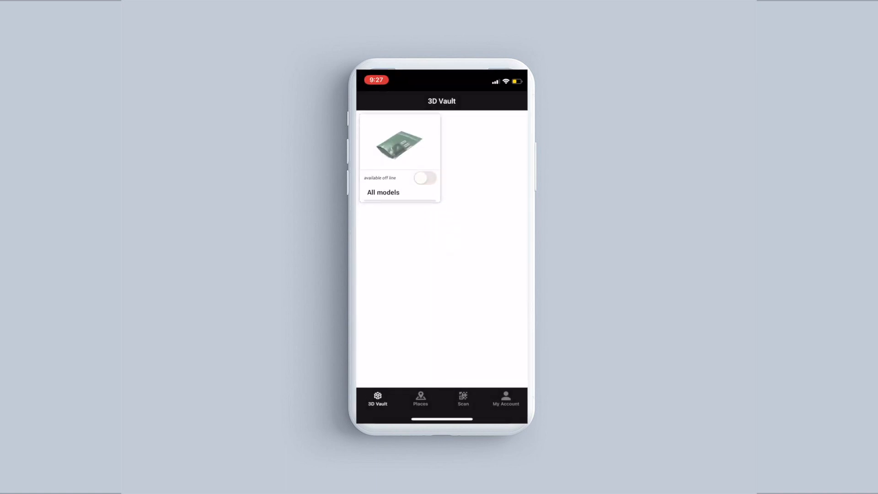
pyautogui.click(400, 140)
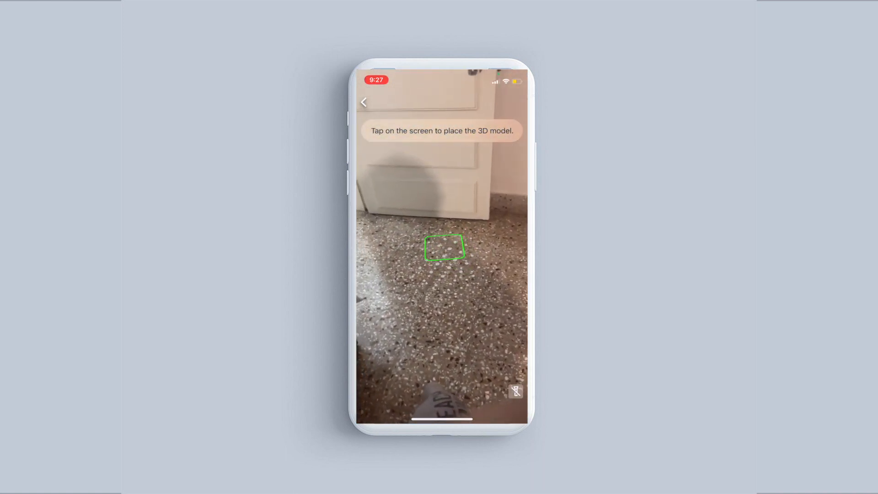
pyautogui.click(444, 248)
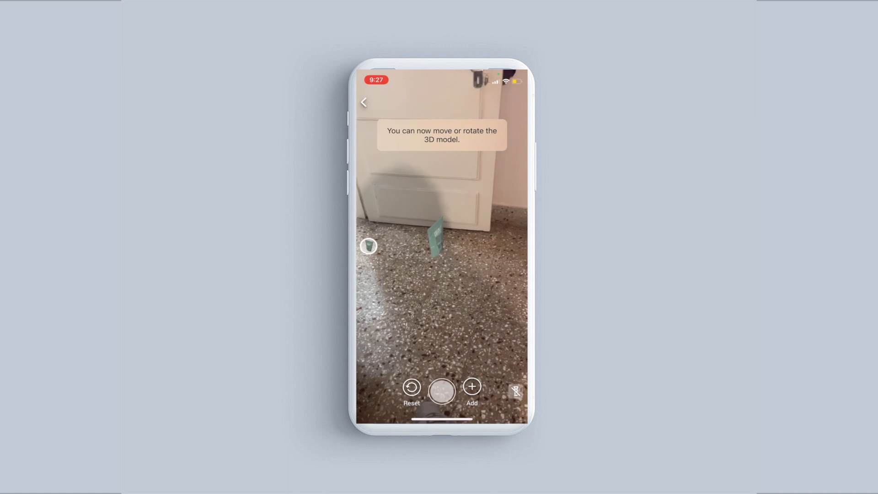